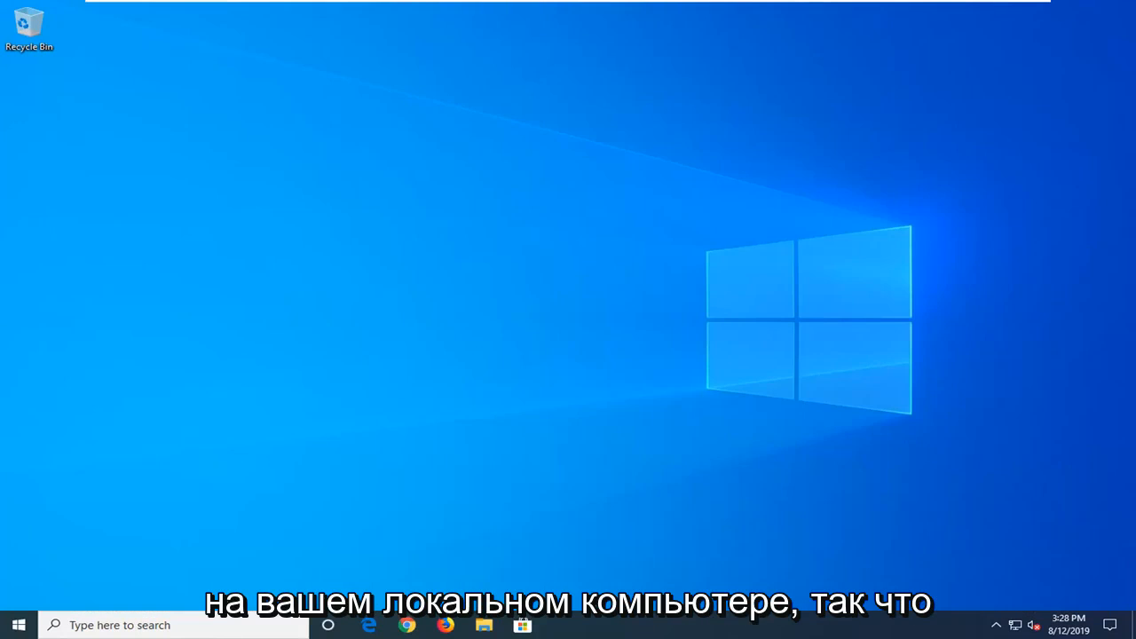
pyautogui.moveTo(132, 511)
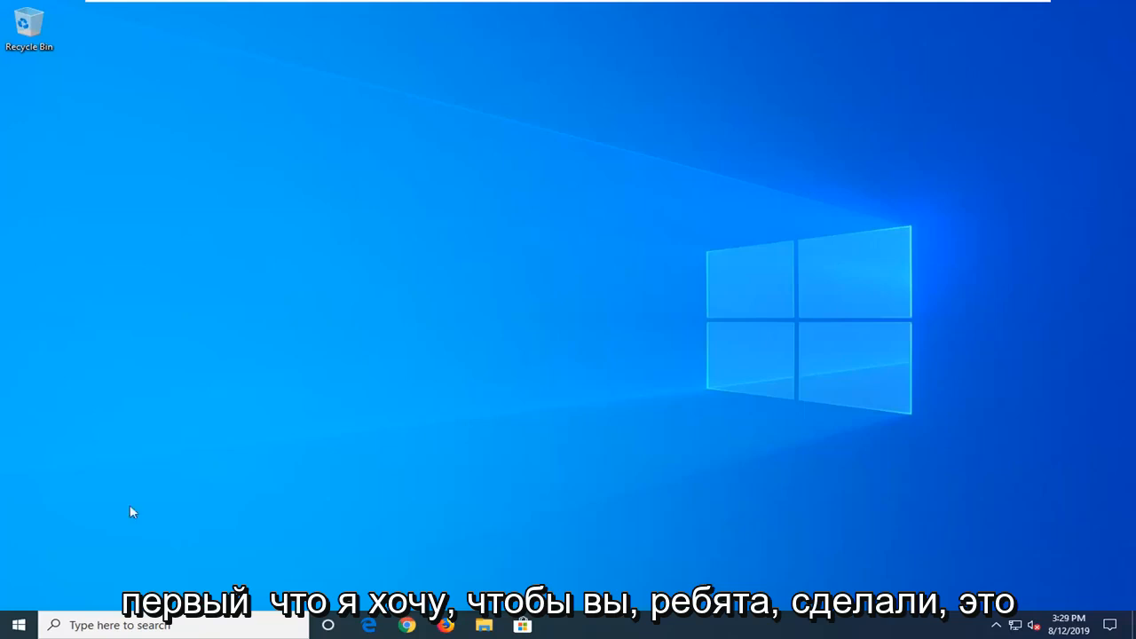
# Step: Search the Start menu for msconfig and launch System Configuration from its result
pyautogui.click(18, 625)
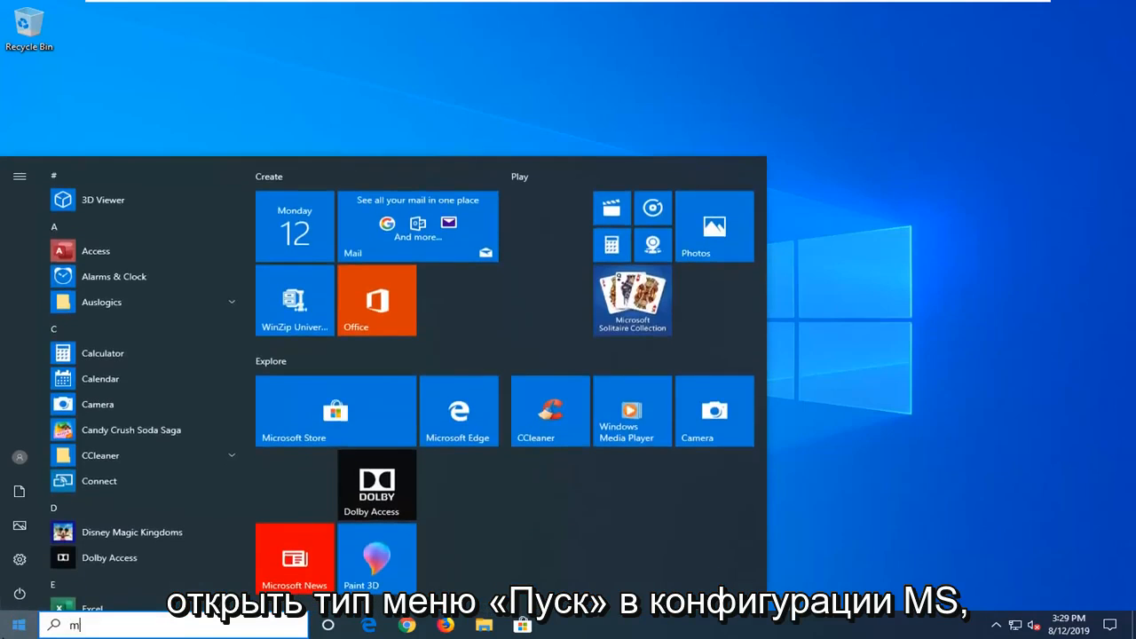
pyautogui.write('sconfig')
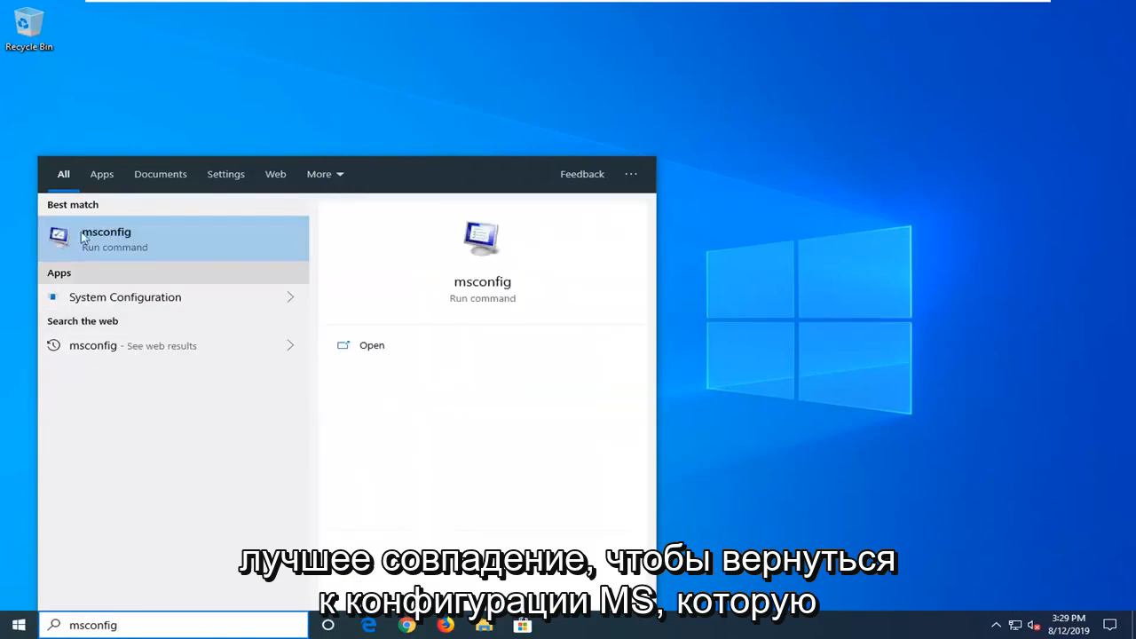
pyautogui.rightClick(107, 237)
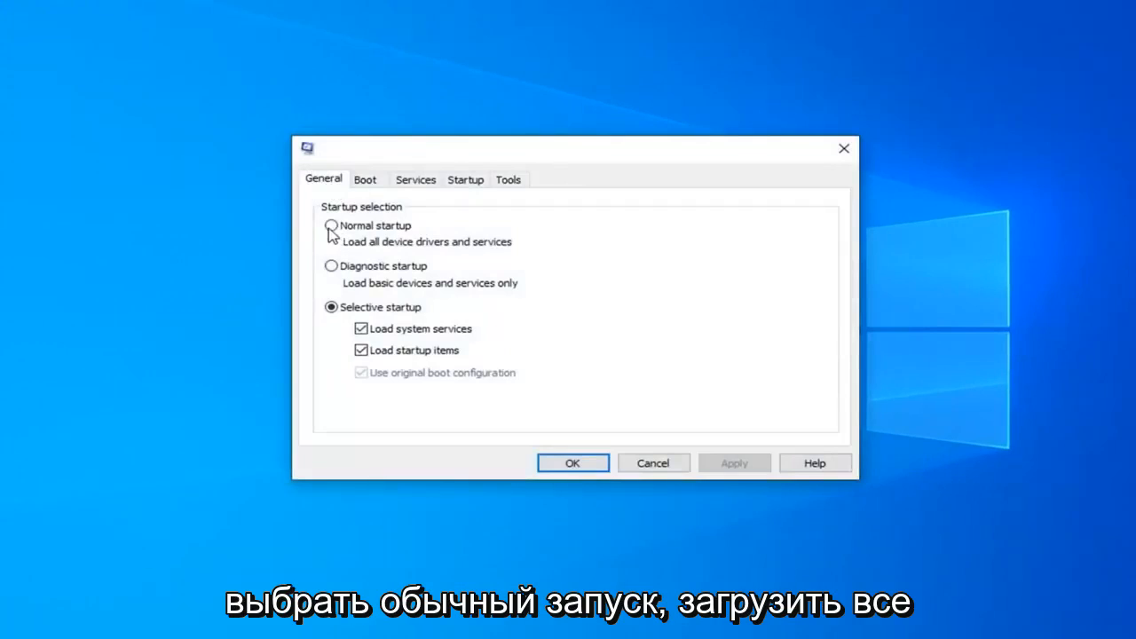
# Step: Choose Normal startup on the General tab and confirm with OK, closing the tool
pyautogui.click(330, 225)
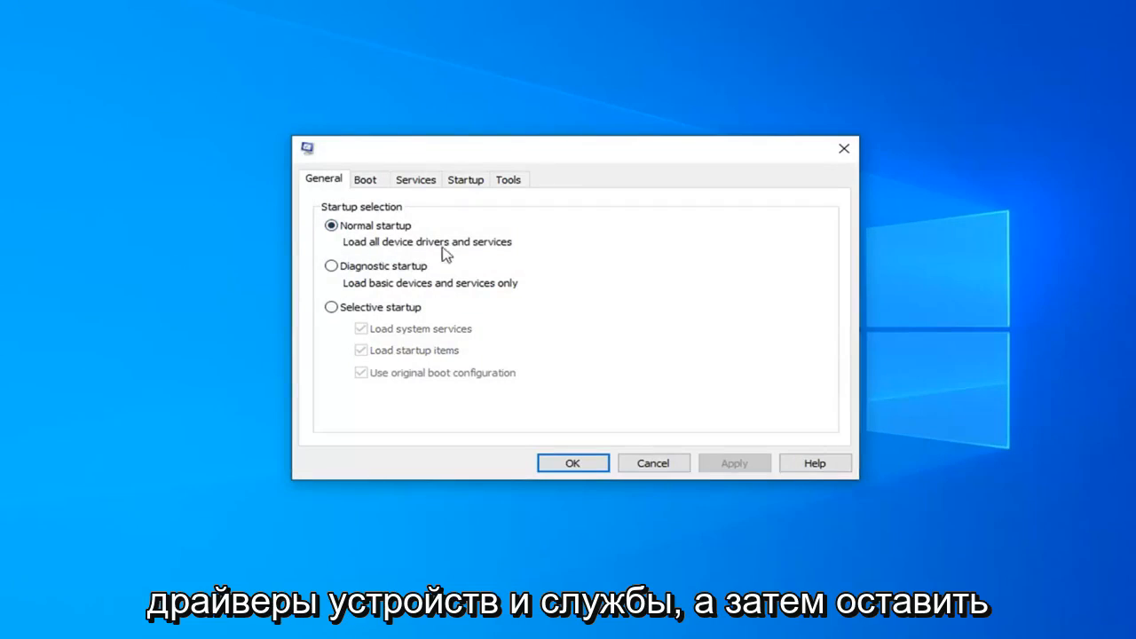
pyautogui.click(572, 462)
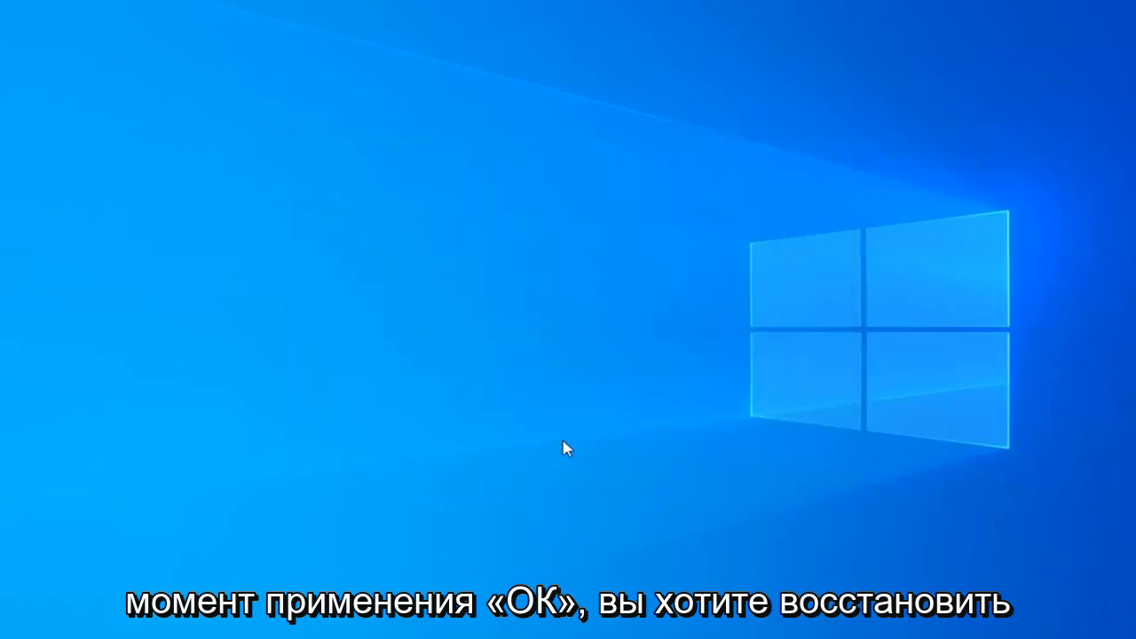